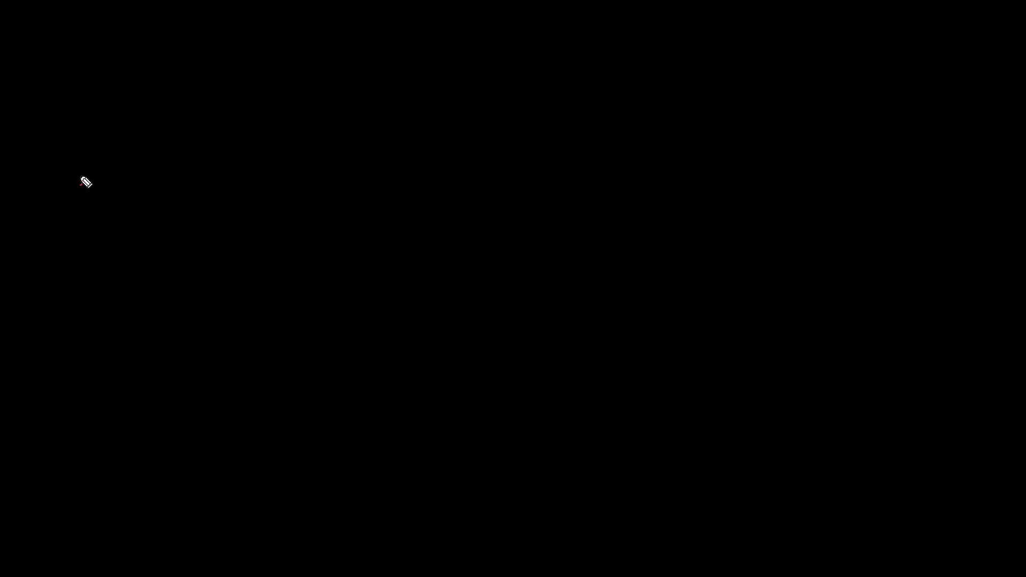
Handwrite pink headings AD (left) and Azure ADDS (right), then underline AD.
drag(85, 182, 137, 183)
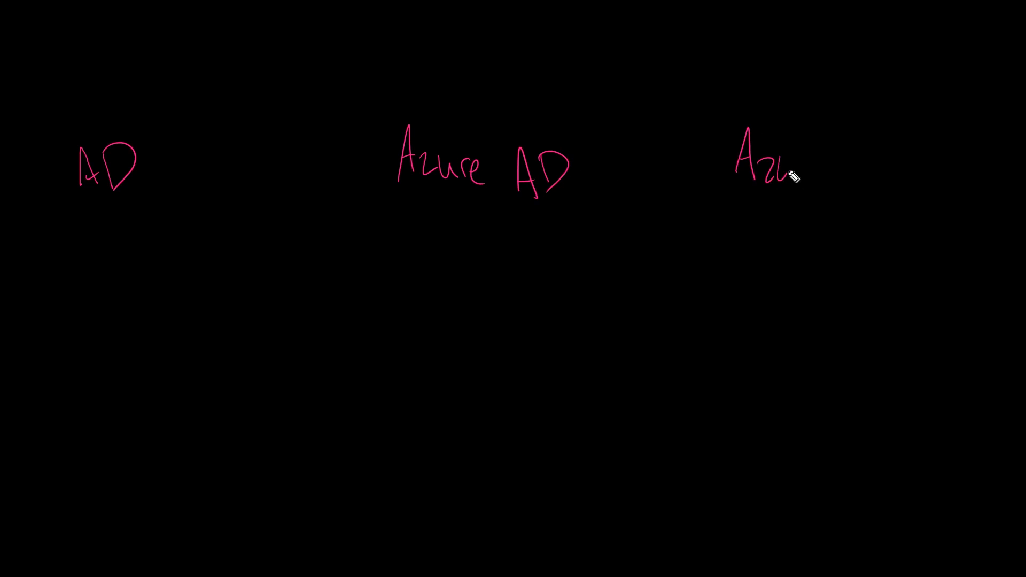
drag(785, 169, 889, 163)
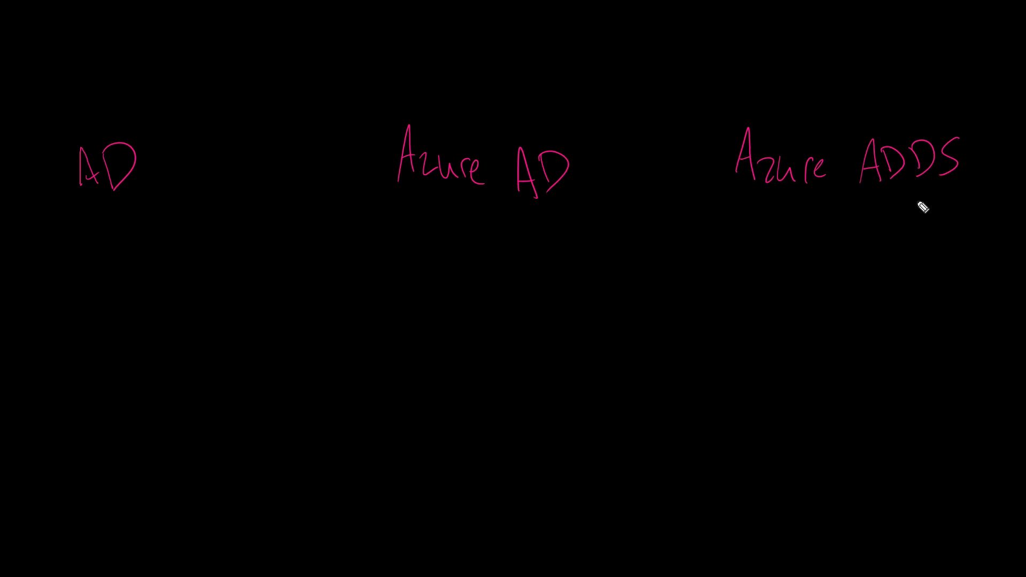
mouse_move(92, 203)
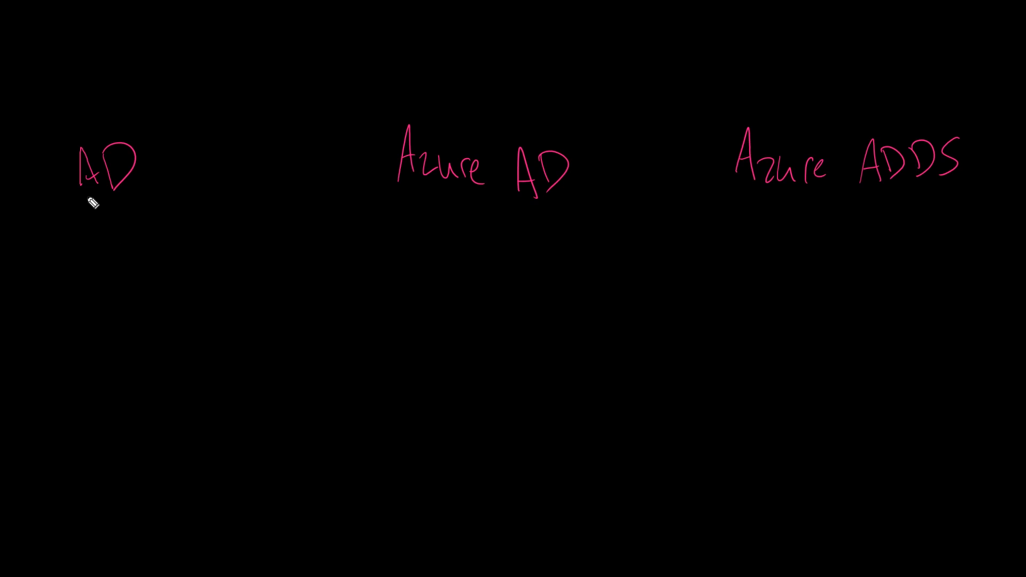
drag(62, 207, 163, 210)
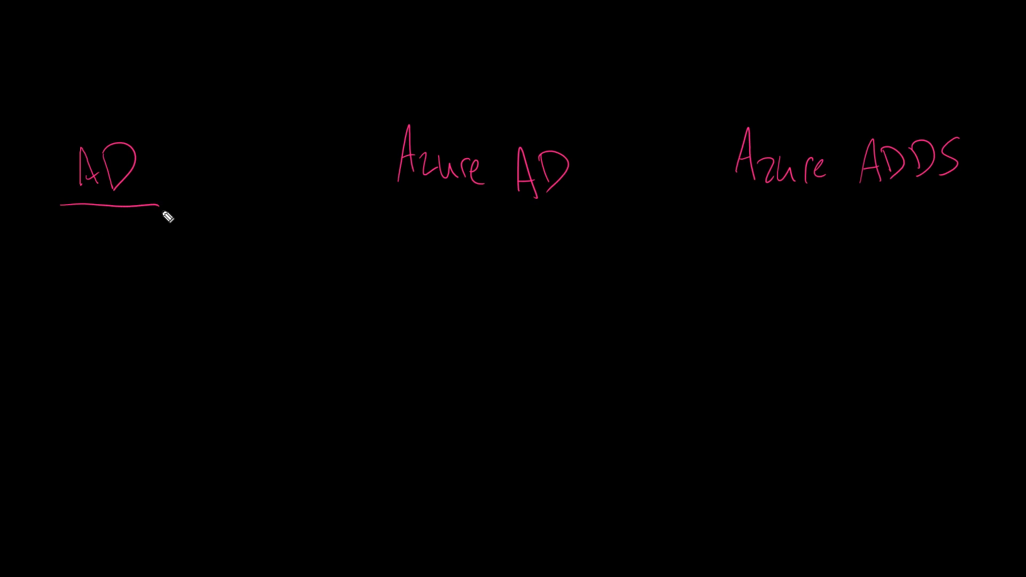